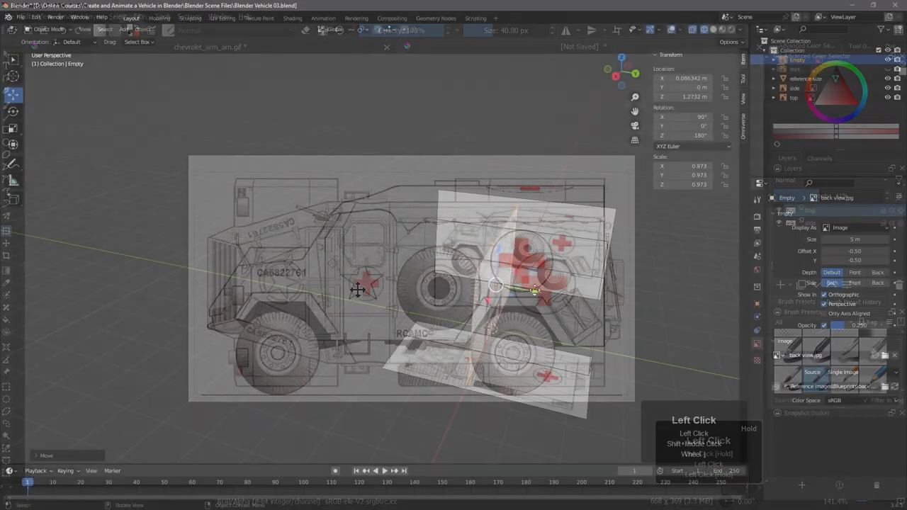
# - Box-select the body panel's vertices and merge them At Center
pyautogui.moveTo(357, 291); pyautogui.dragTo(564, 368)
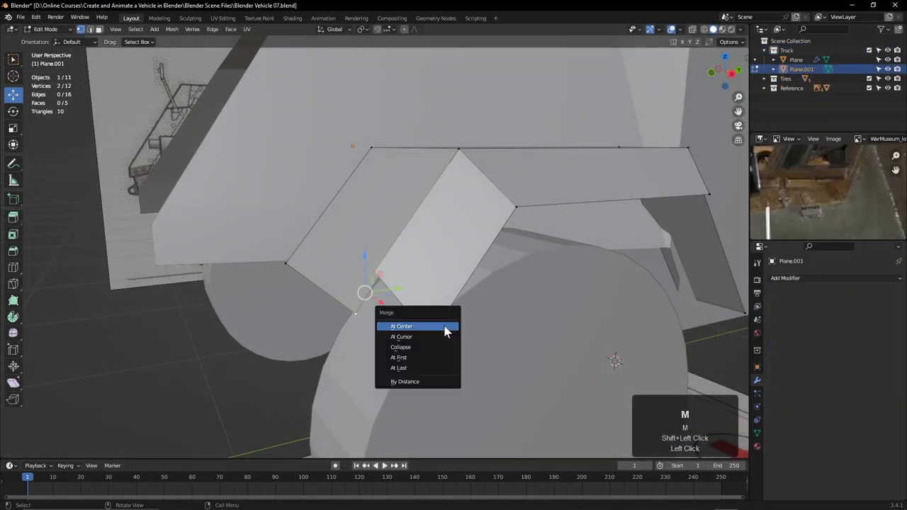
pyautogui.click(400, 368)
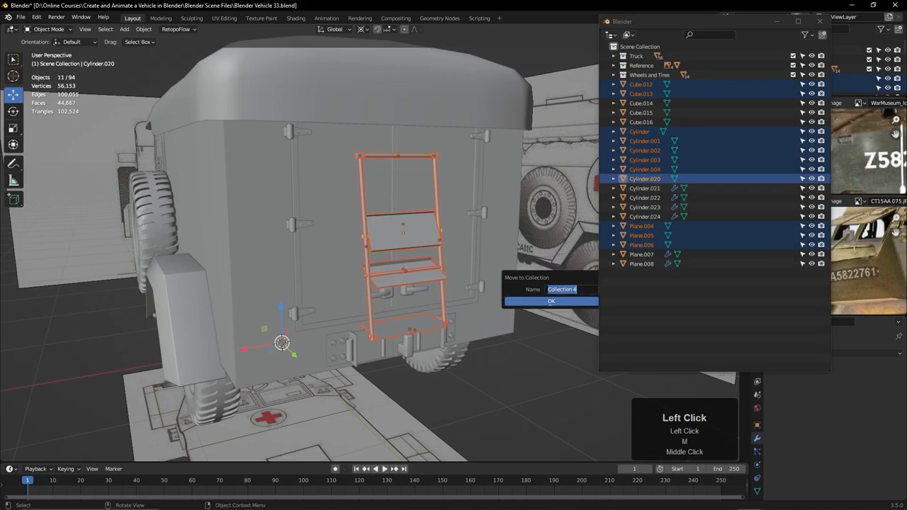
# - Name the new collection 'Rear ladder' for the selected ladder objects
pyautogui.write('Rear ladder')
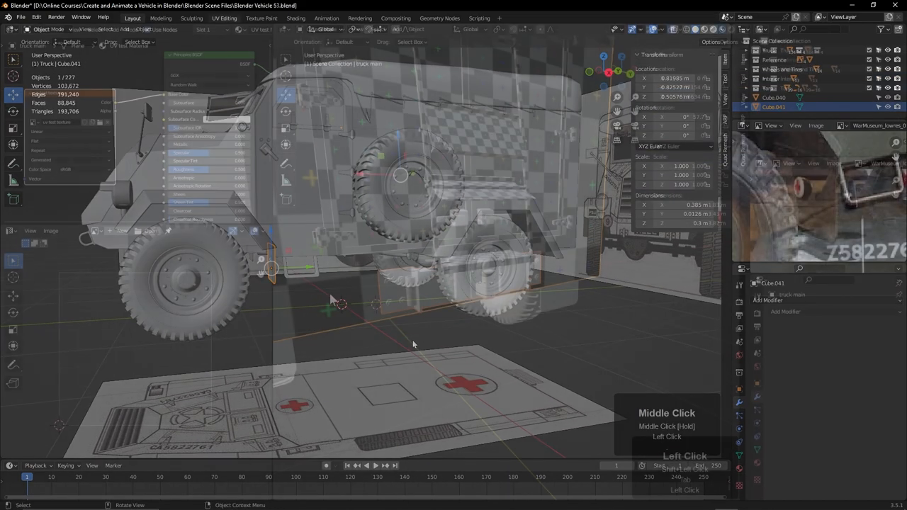
pyautogui.press('ctrl+l')
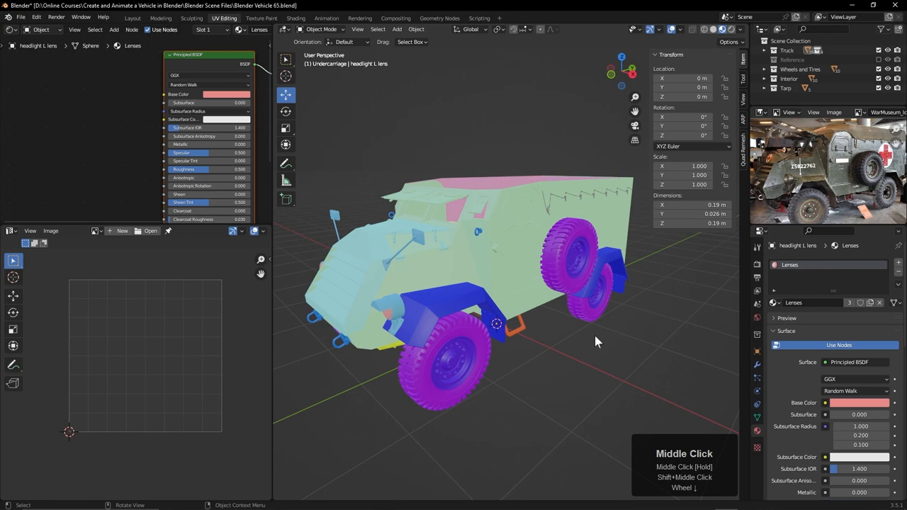
# - Orbit the viewport to inspect the truck's per-part coloured materials
pyautogui.moveTo(596, 342); pyautogui.dragTo(542, 342)
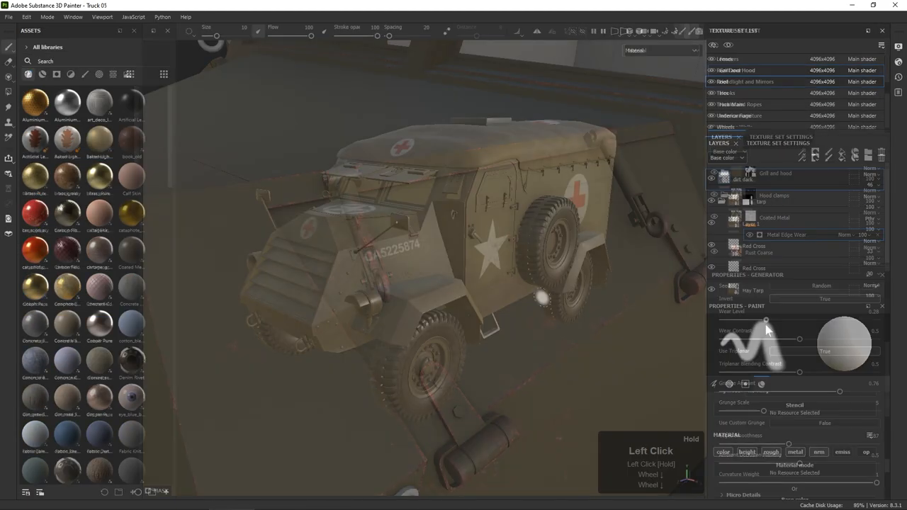
# - Export the painted olive, red-cross and star texture maps via File > Export textures
pyautogui.click(8, 17)
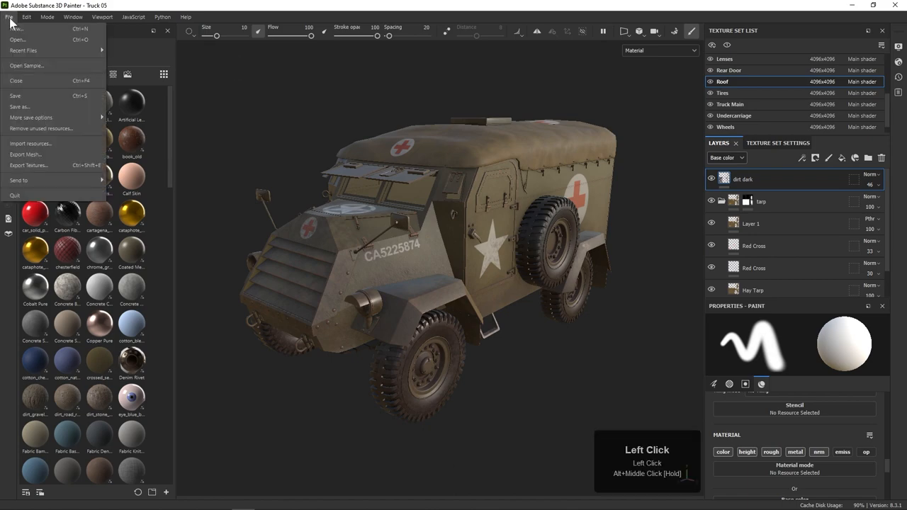
pyautogui.click(28, 165)
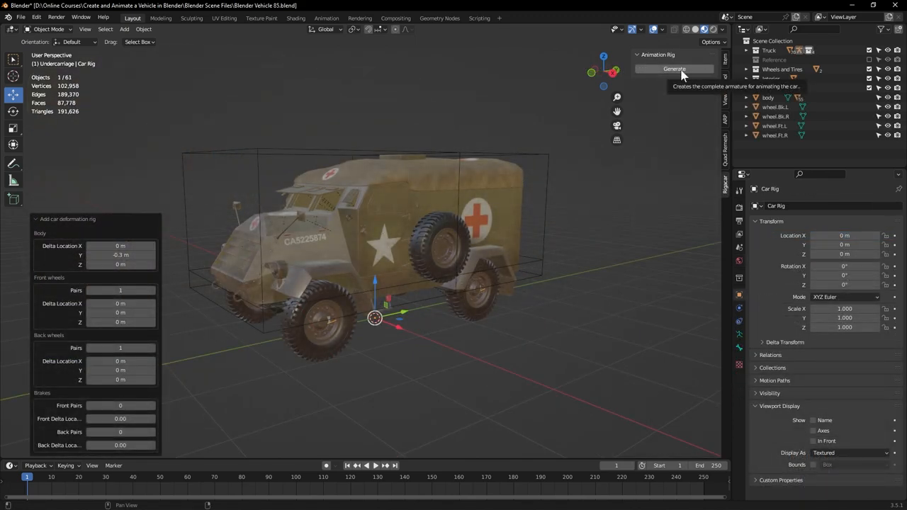
# - Generate the car rig for the ambulance and begin moving it into place
pyautogui.click(674, 68)
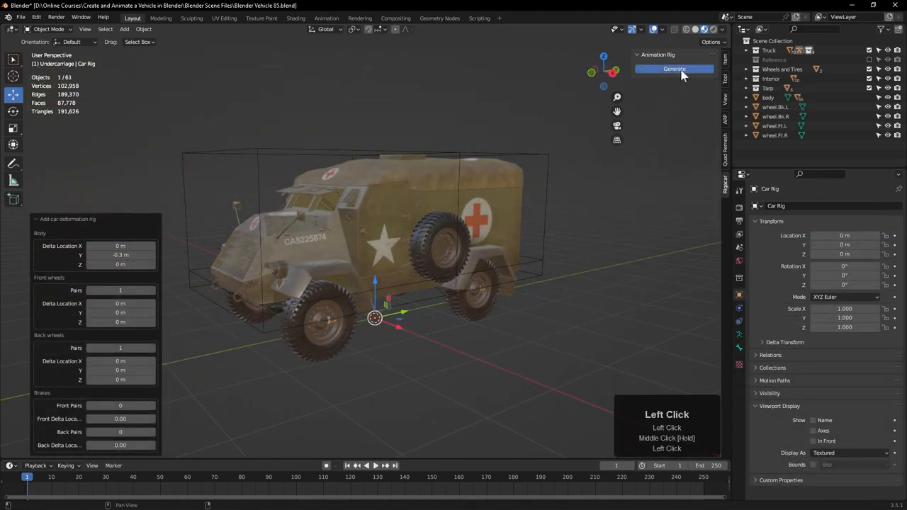
pyautogui.click(674, 68)
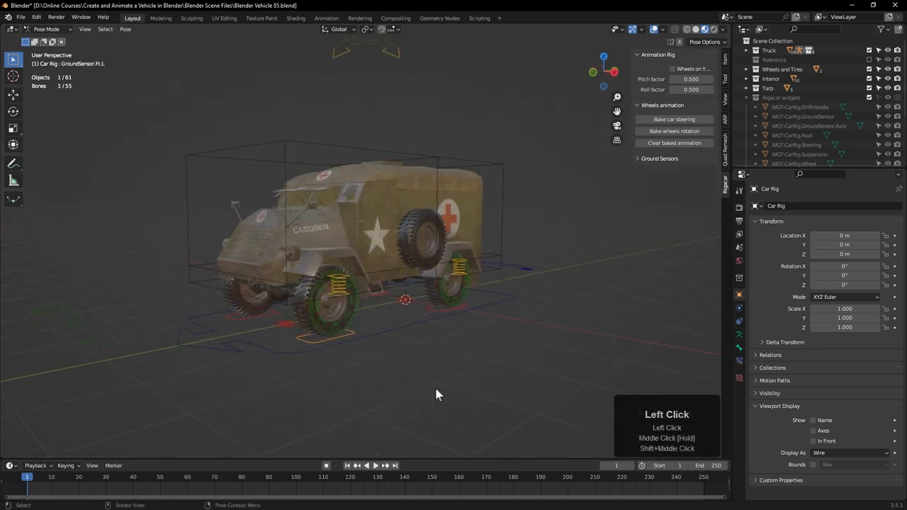
pyautogui.press('g')
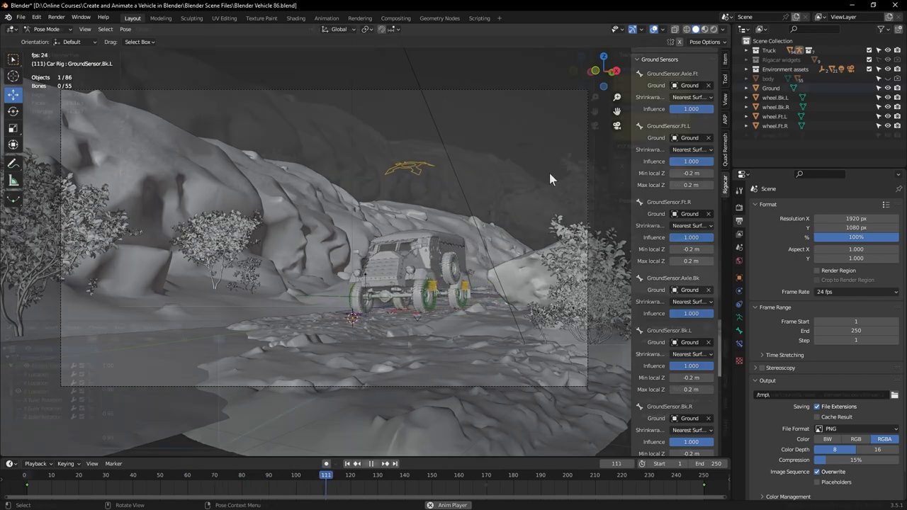
# - Start Render Animation for the terrain shot from the Render menu
pyautogui.click(56, 17)
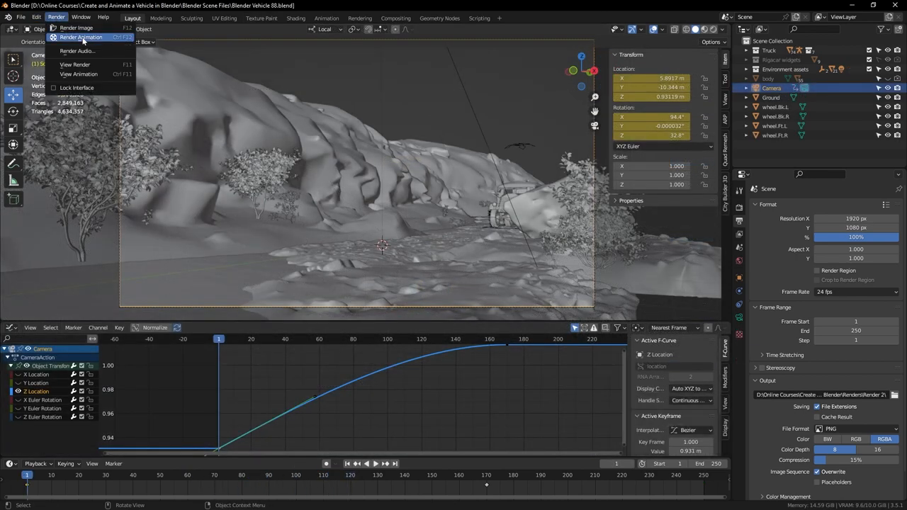
pyautogui.click(81, 37)
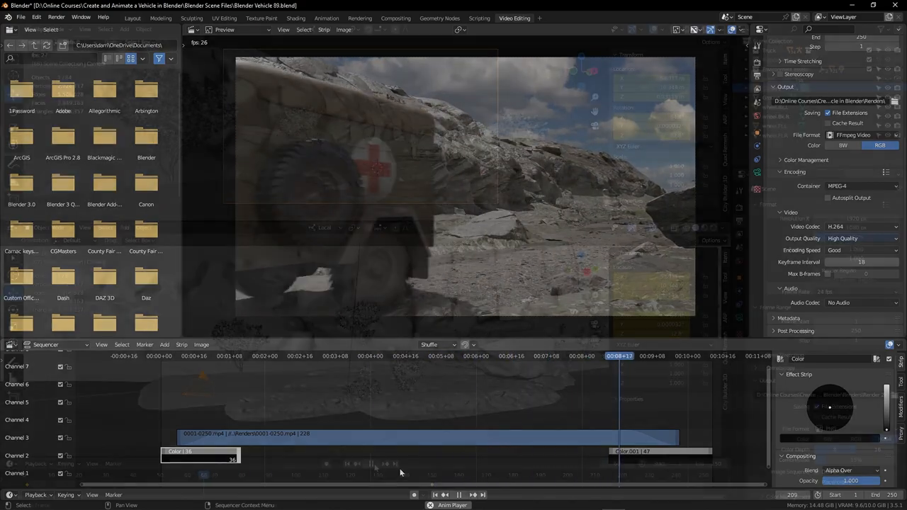
# - Switch to the Video Editing workspace and play back the H.264 MPEG-4 montage of the truck
pyautogui.click(133, 17)
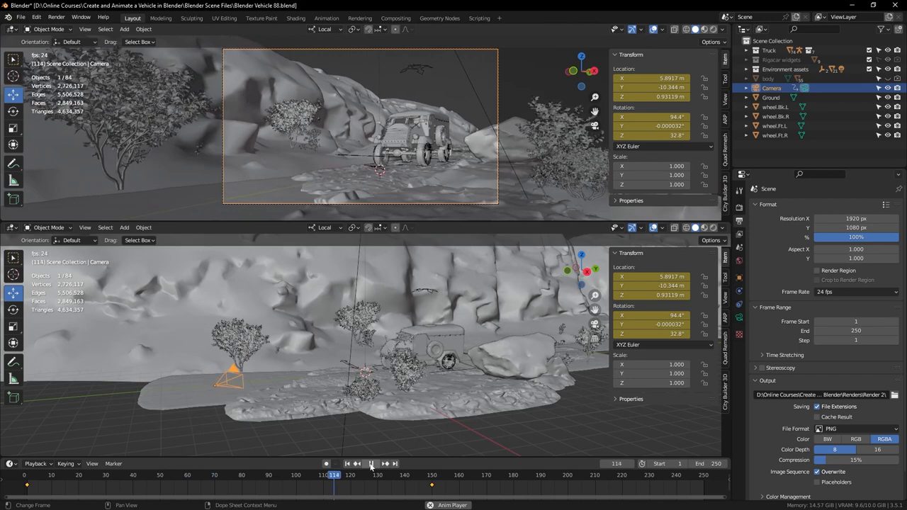
pyautogui.click(371, 464)
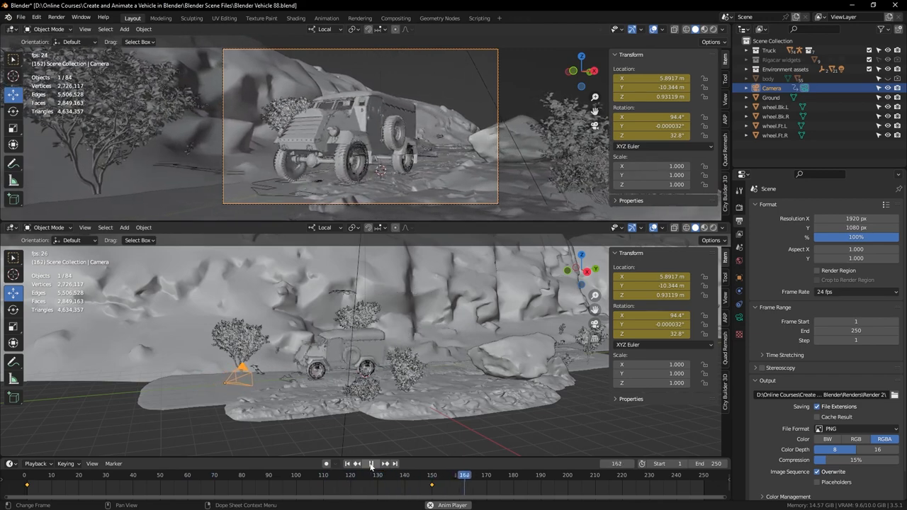